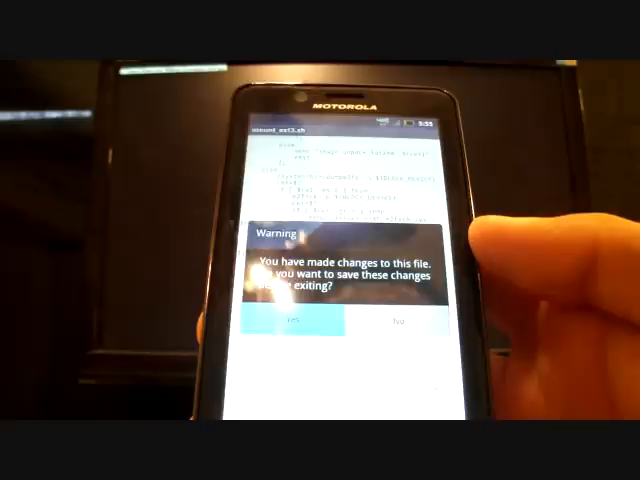
Confirm Yes in the 'You have made changes' dialog to save the edited script and exit to the file list
click(292, 318)
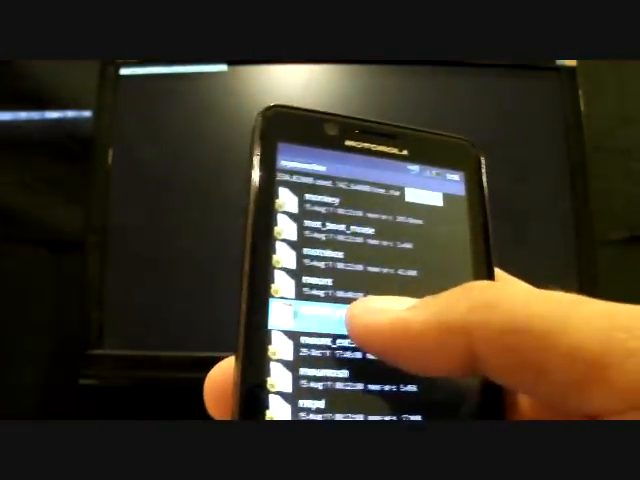